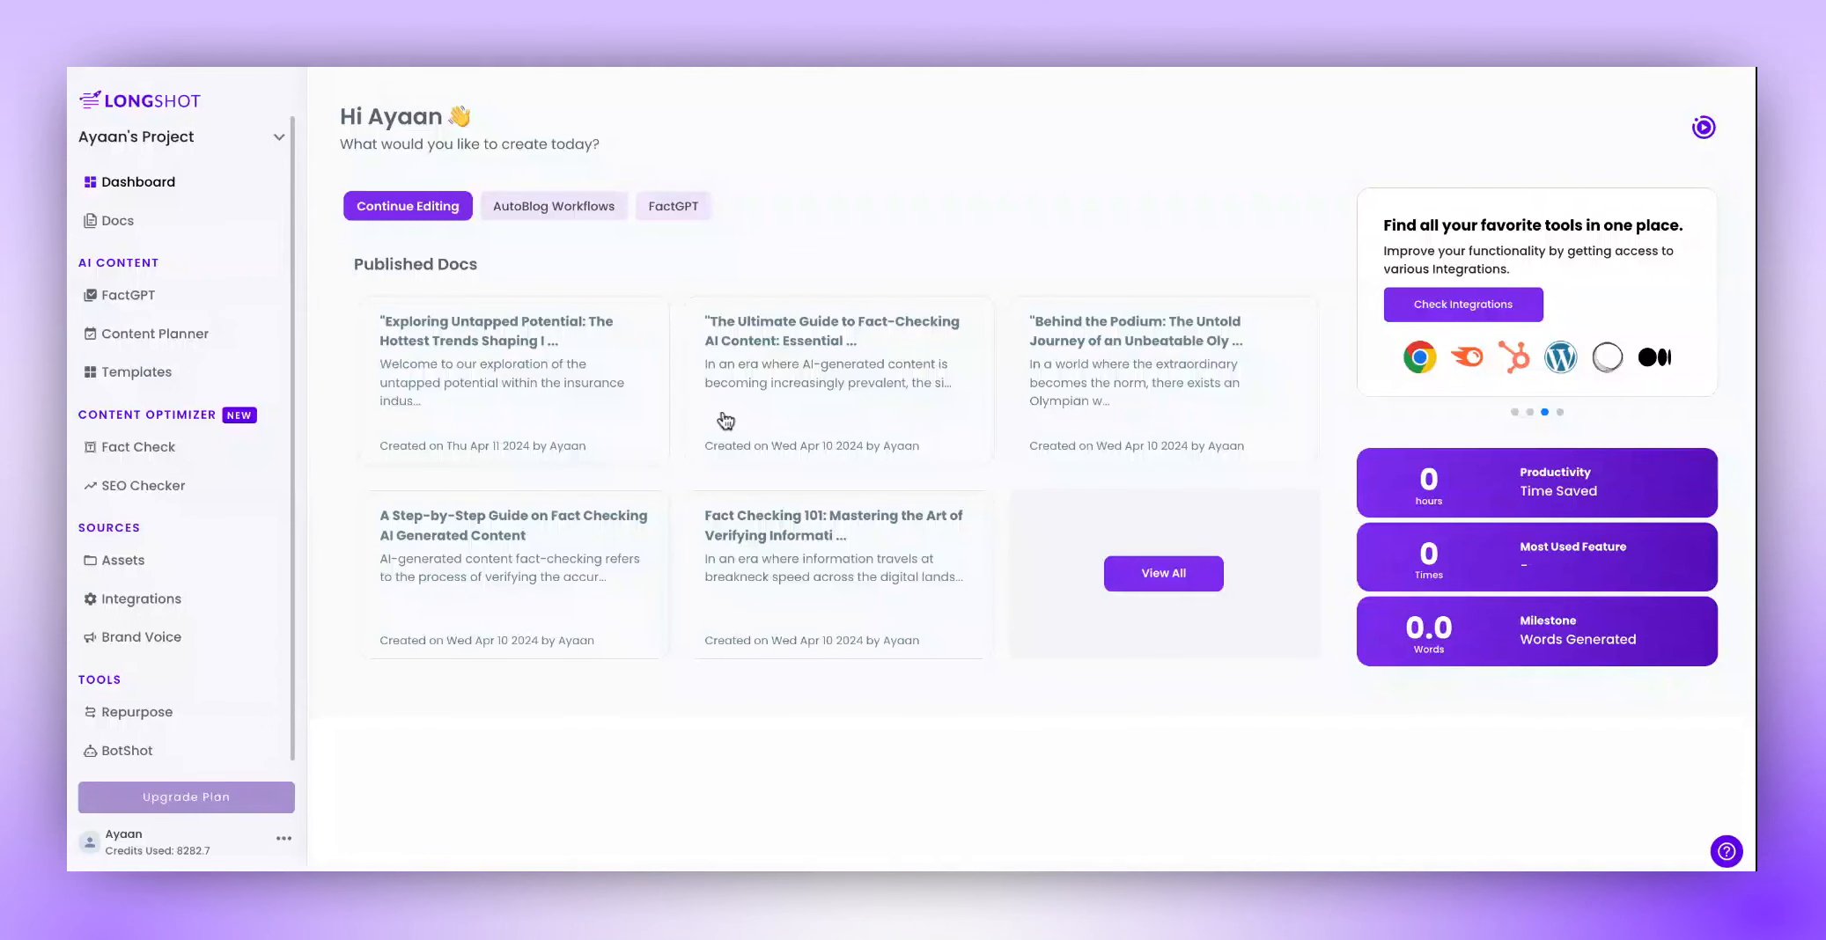
pyautogui.moveTo(678, 435)
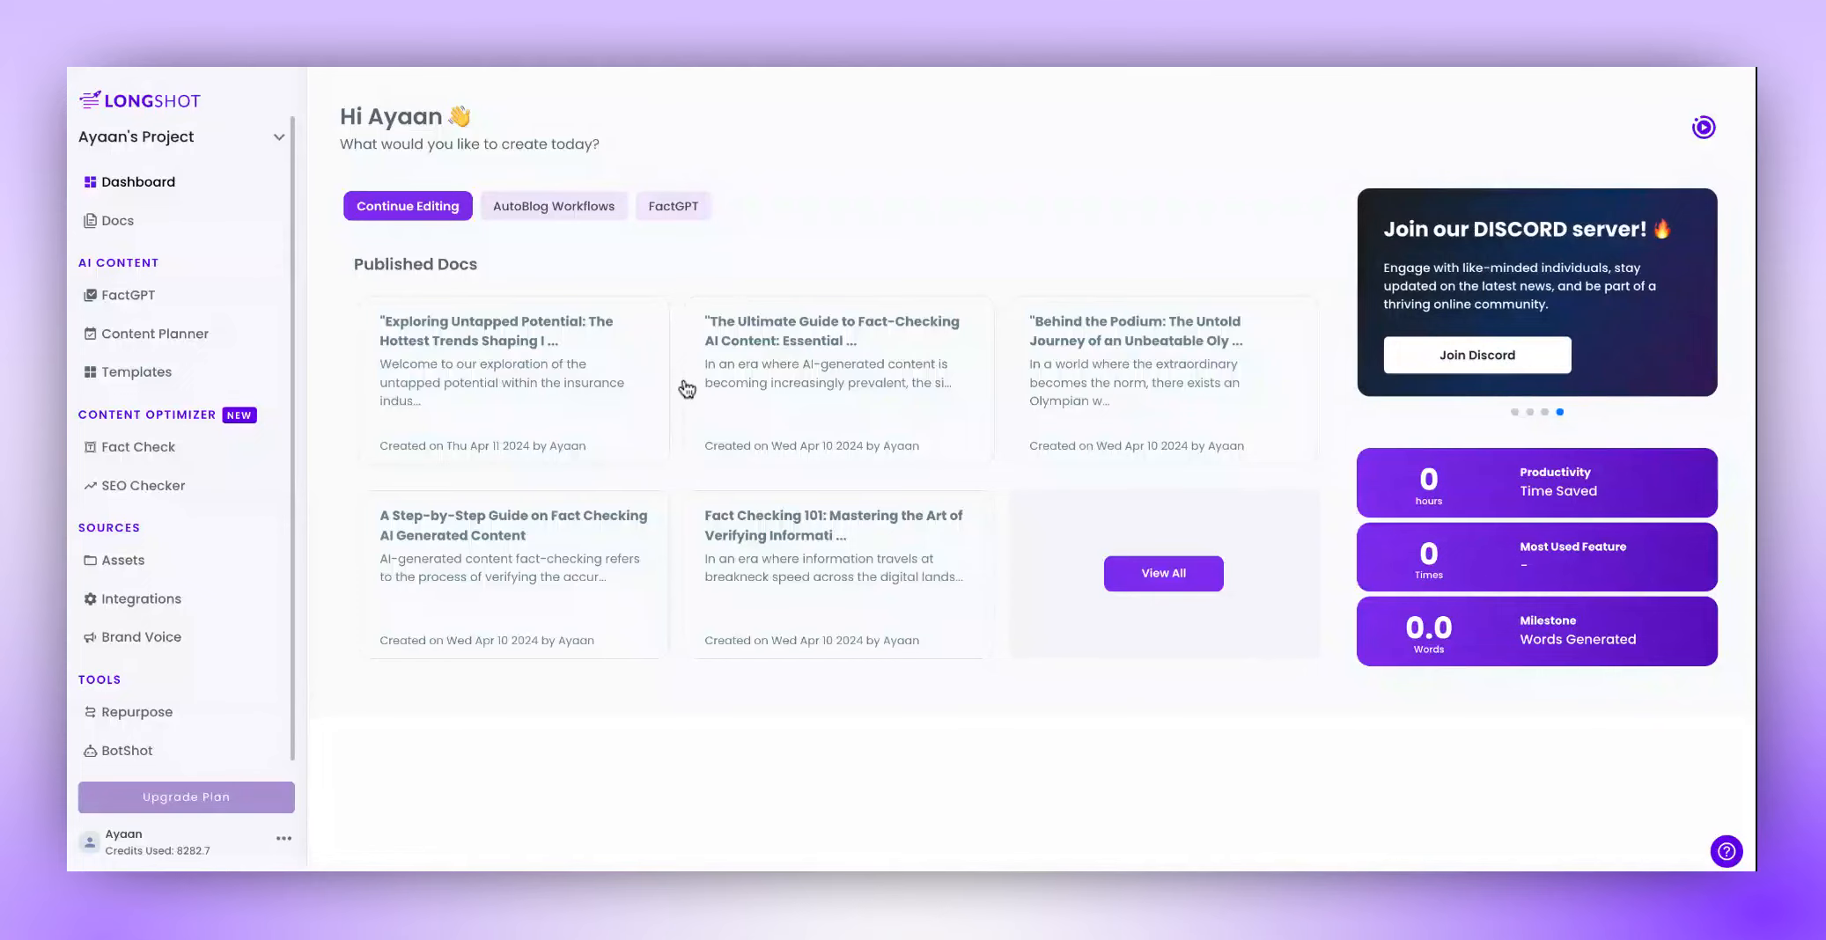
pyautogui.moveTo(664, 315)
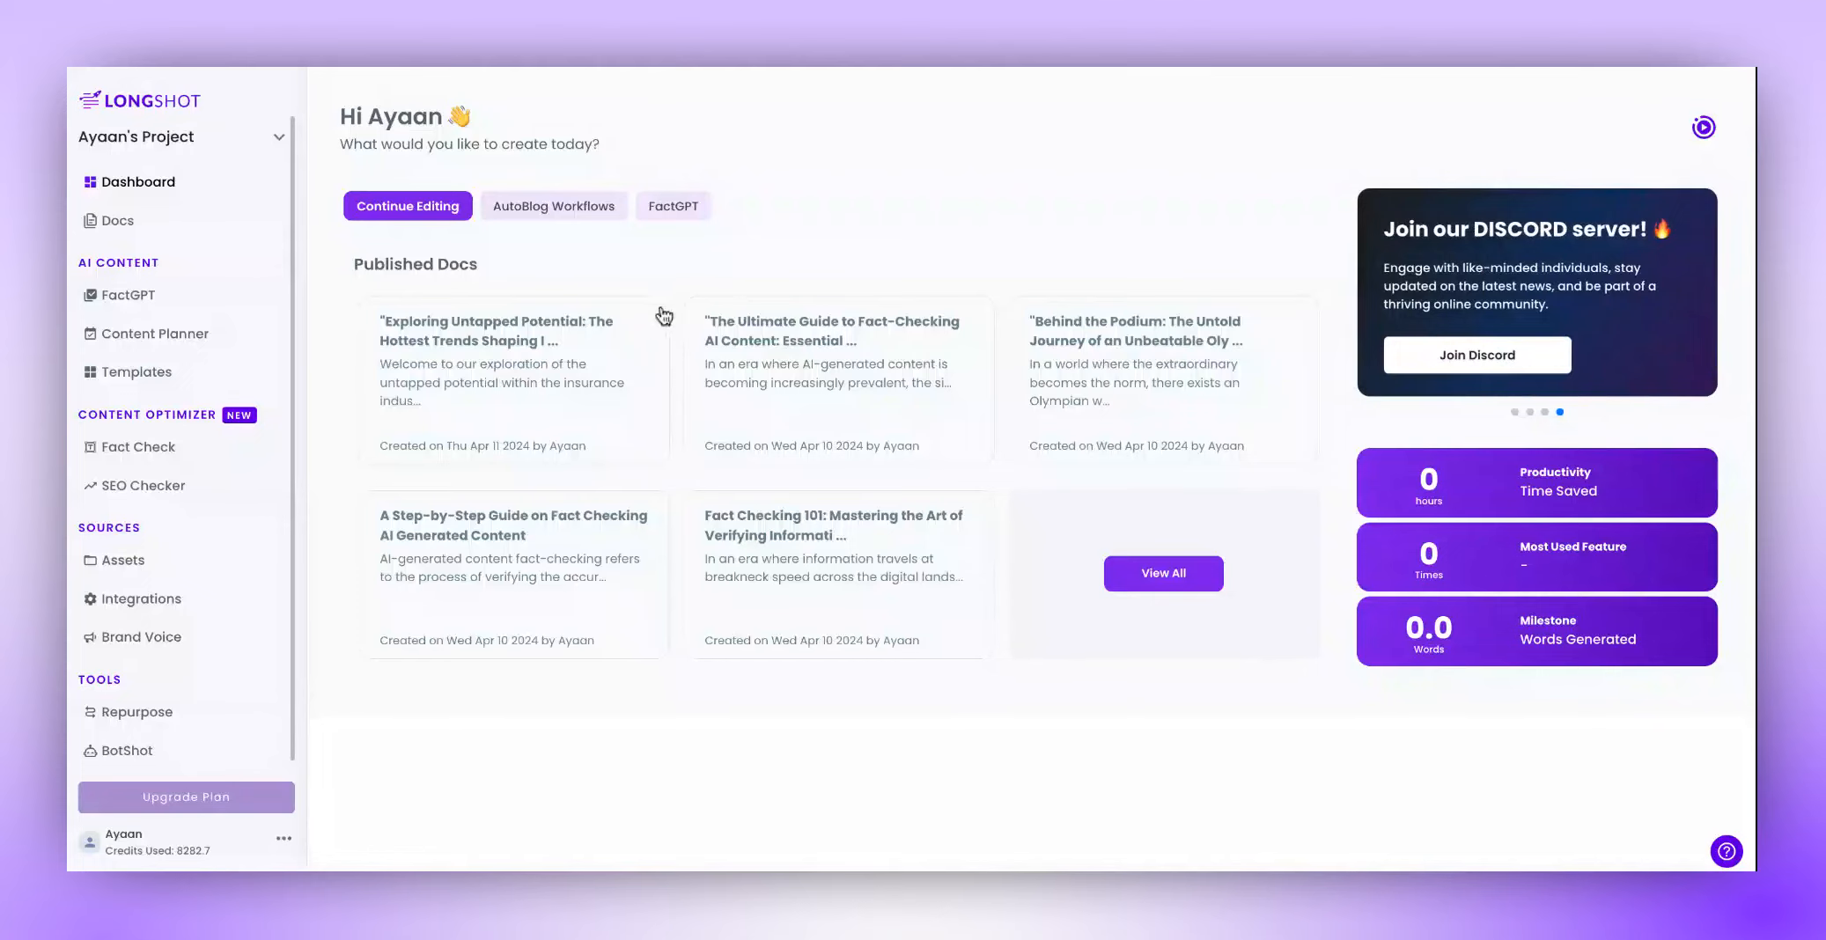
# - Start a Pillar Content Workflow with the topic 'The ultimate guide to create optimised content'
pyautogui.click(552, 204)
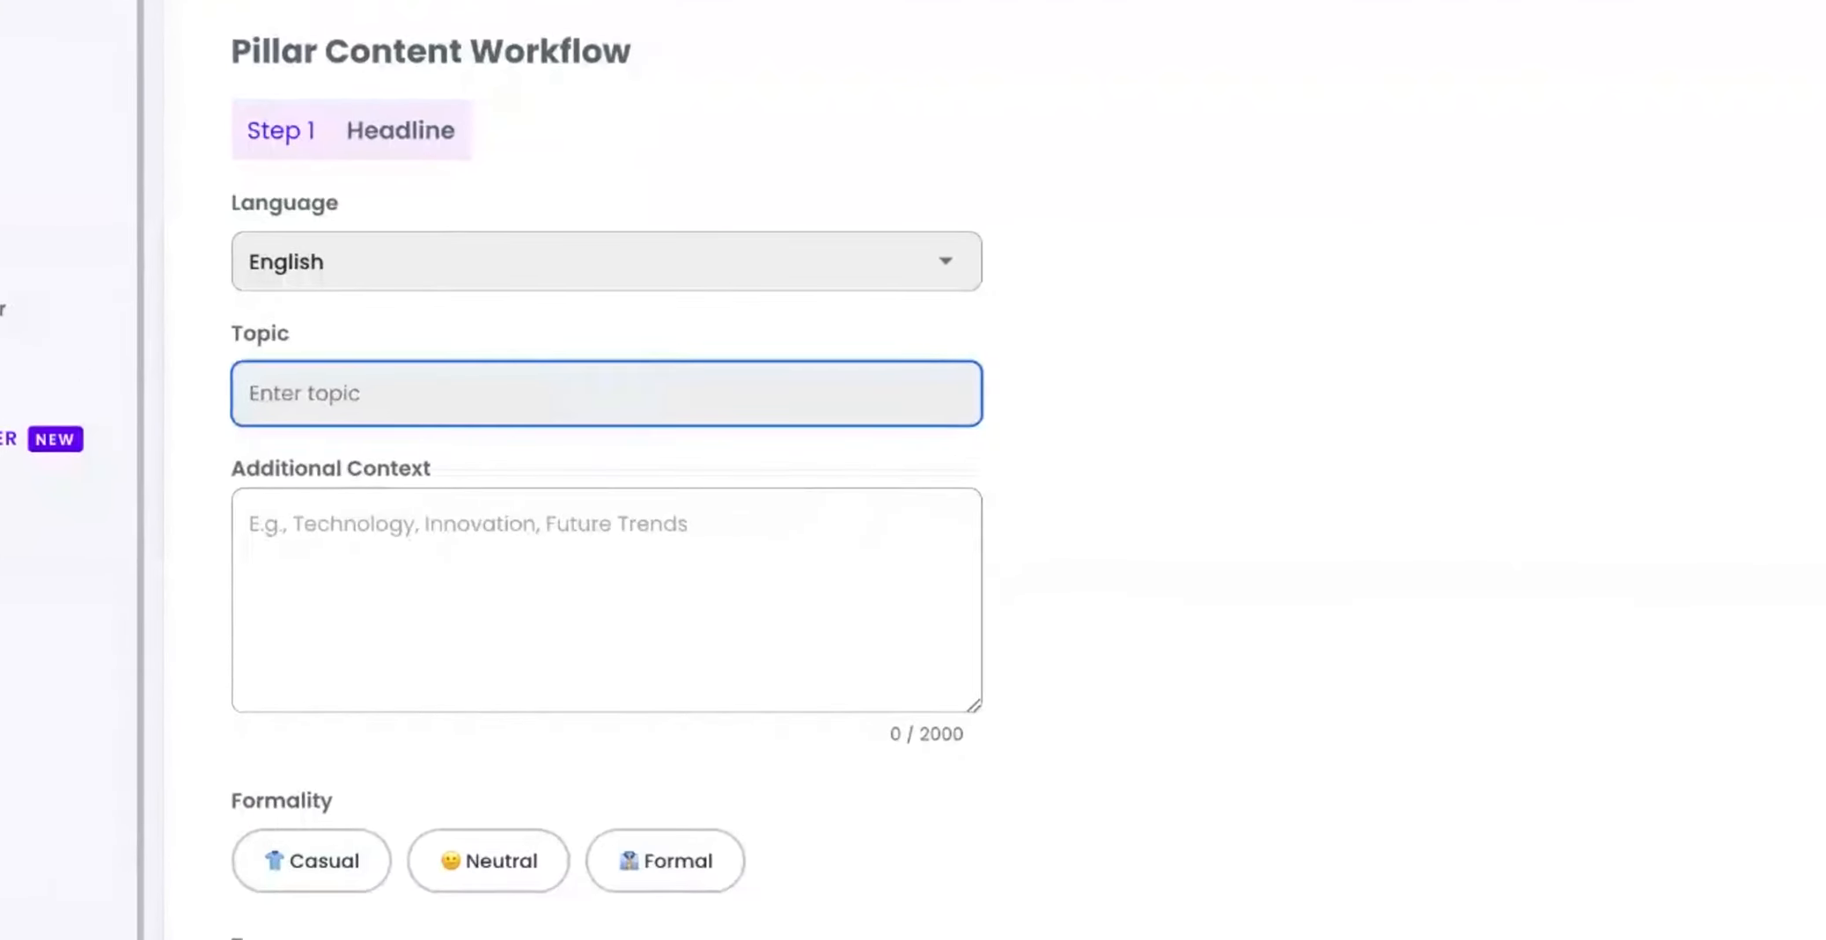
pyautogui.write('The ultimate guide to create optimised content')
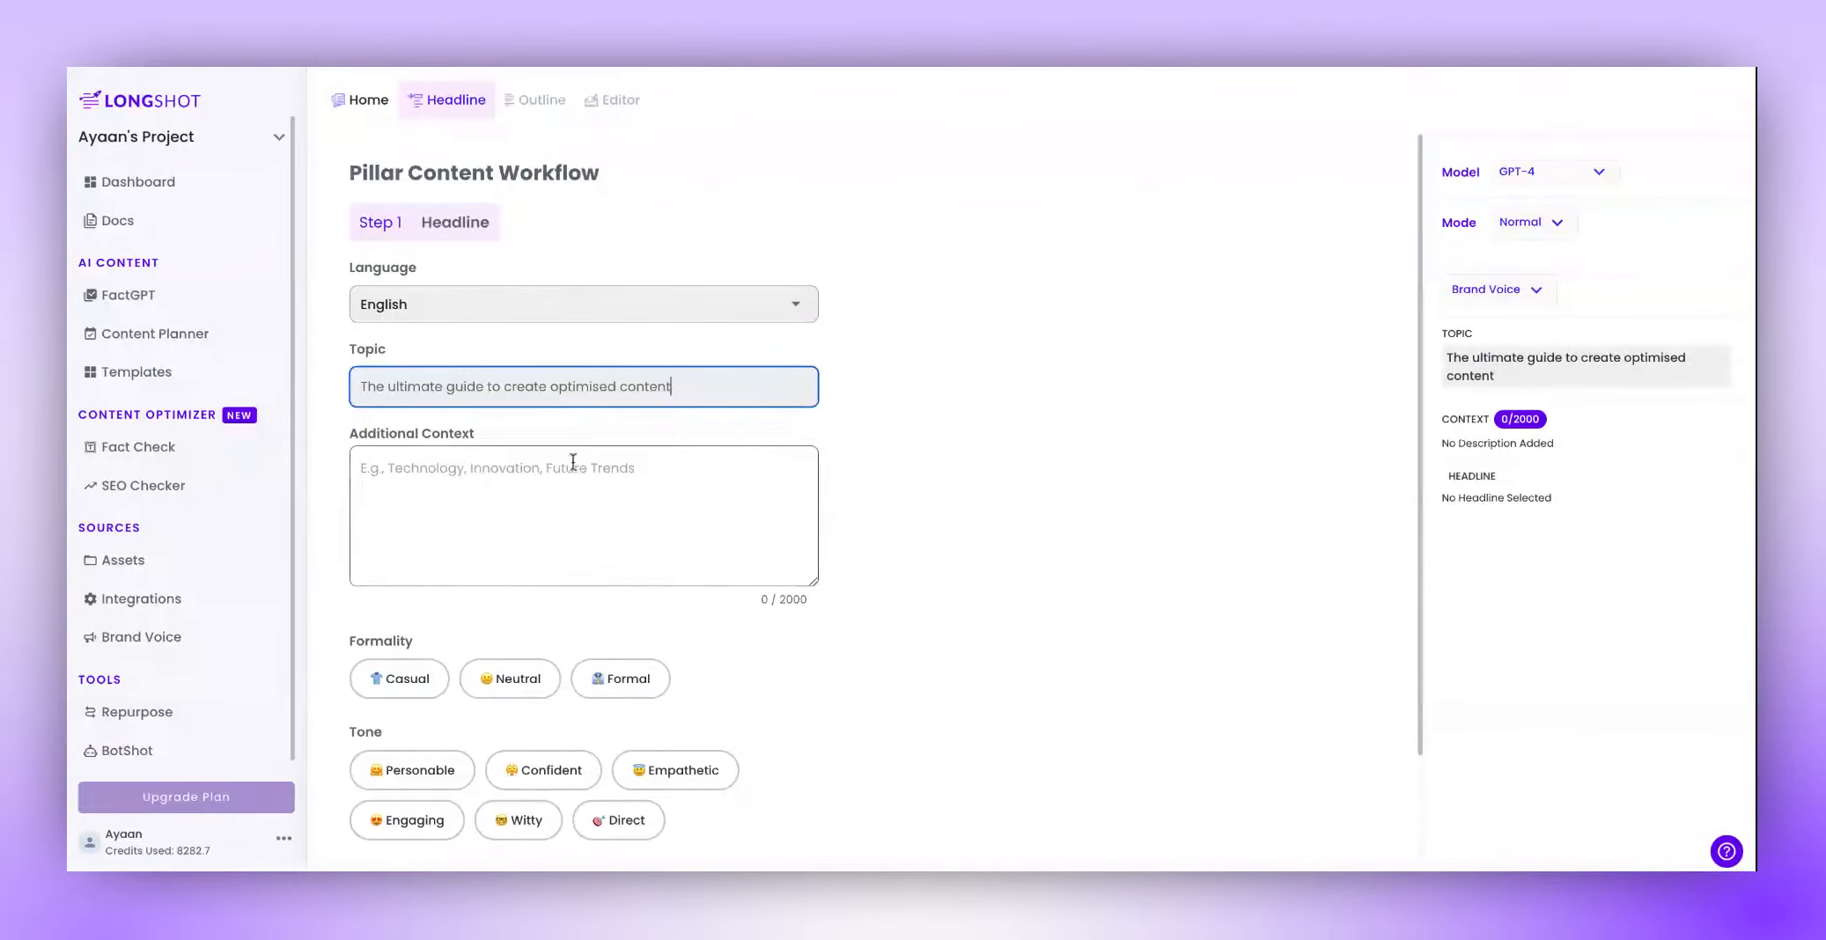
# - Set the research mode to SERP and choose the 'Revealing the Secrets of Optimized Content' headline
pyautogui.click(1530, 222)
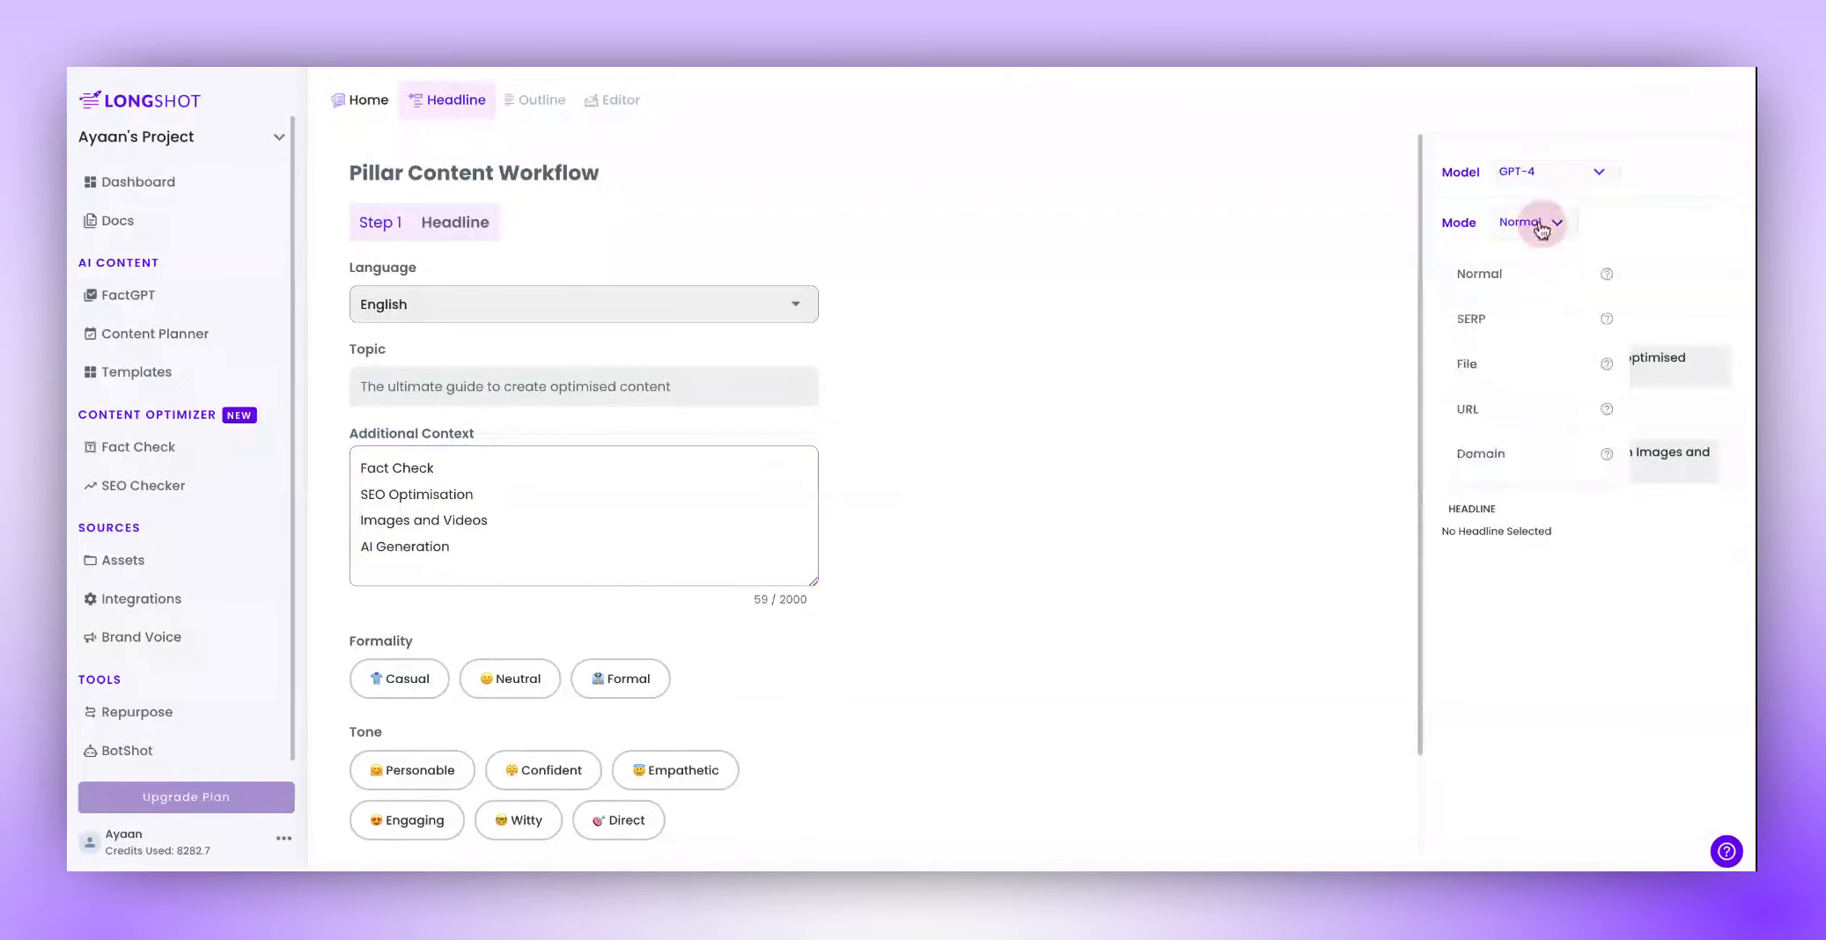
pyautogui.click(1470, 319)
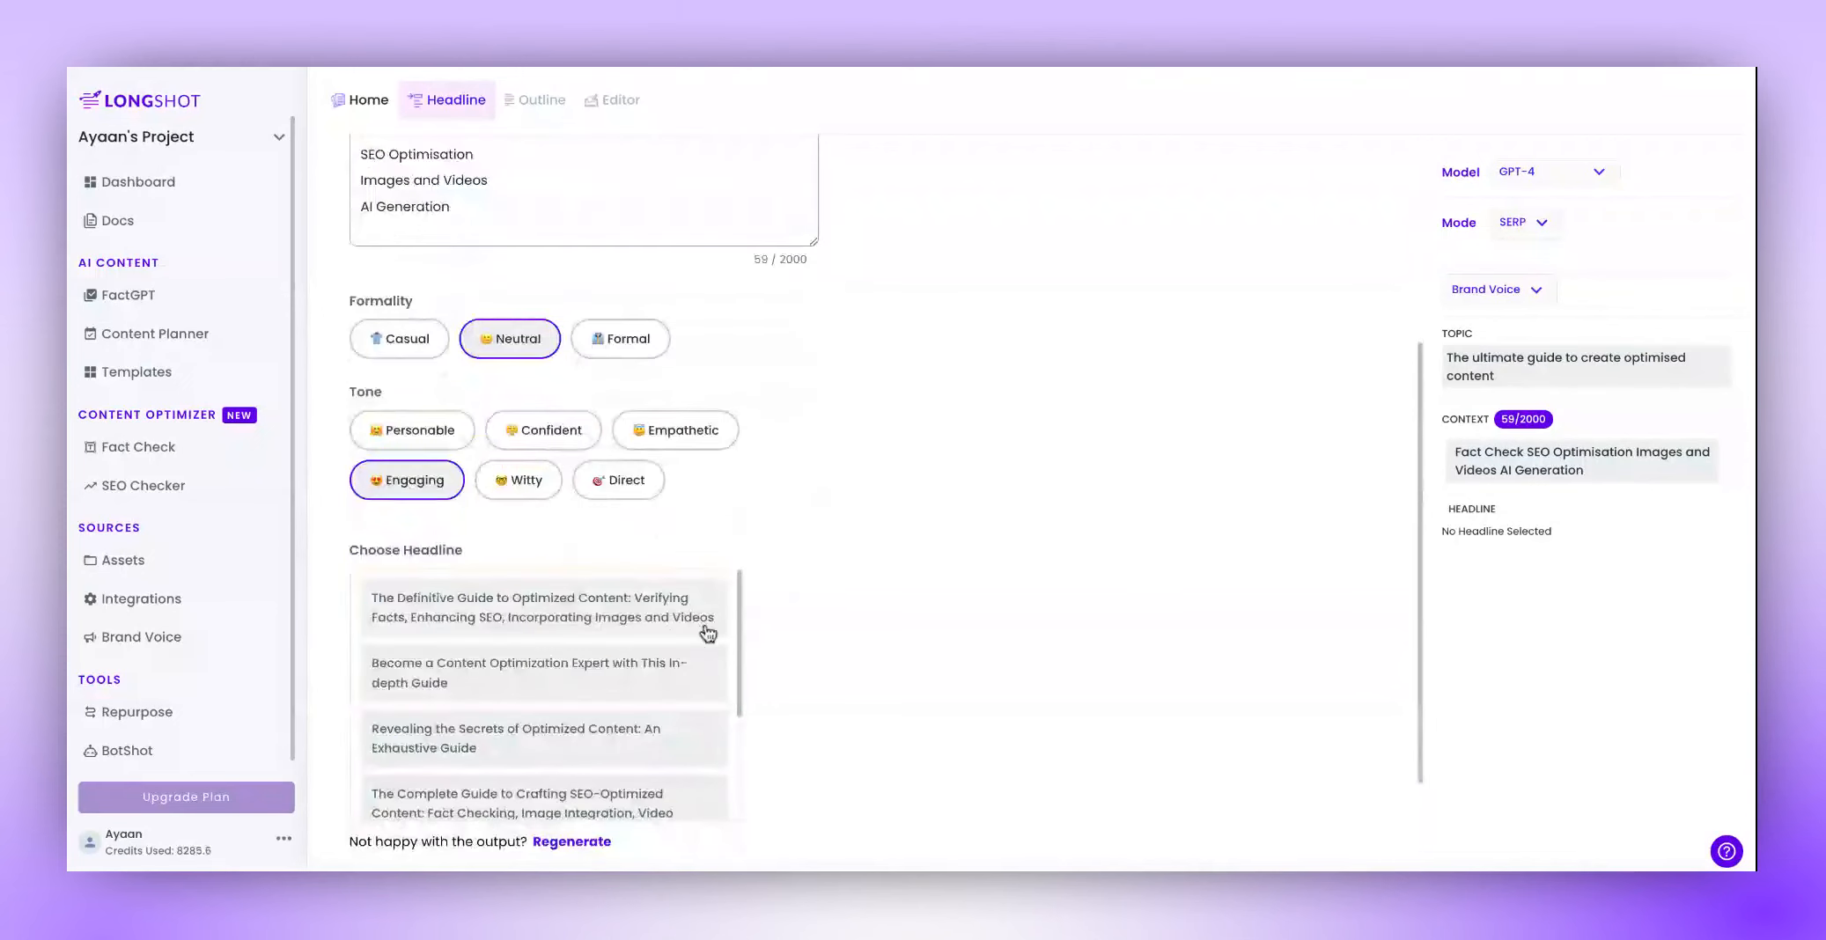
pyautogui.scroll(-3)
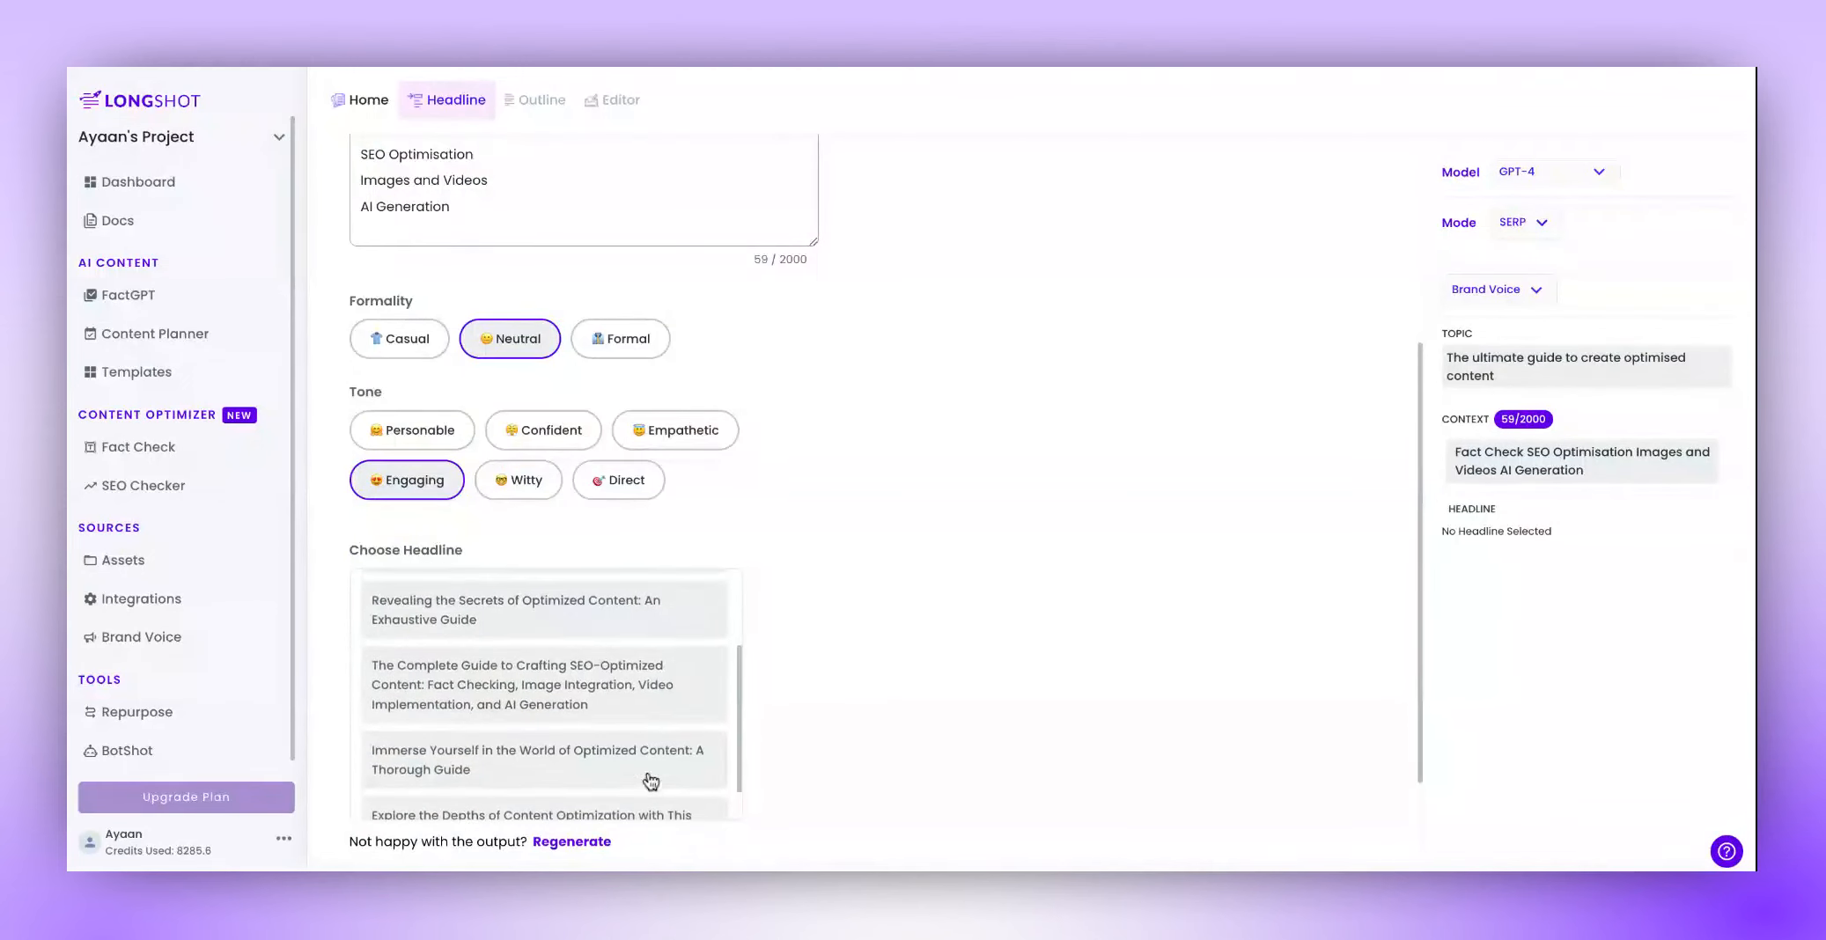
pyautogui.click(542, 609)
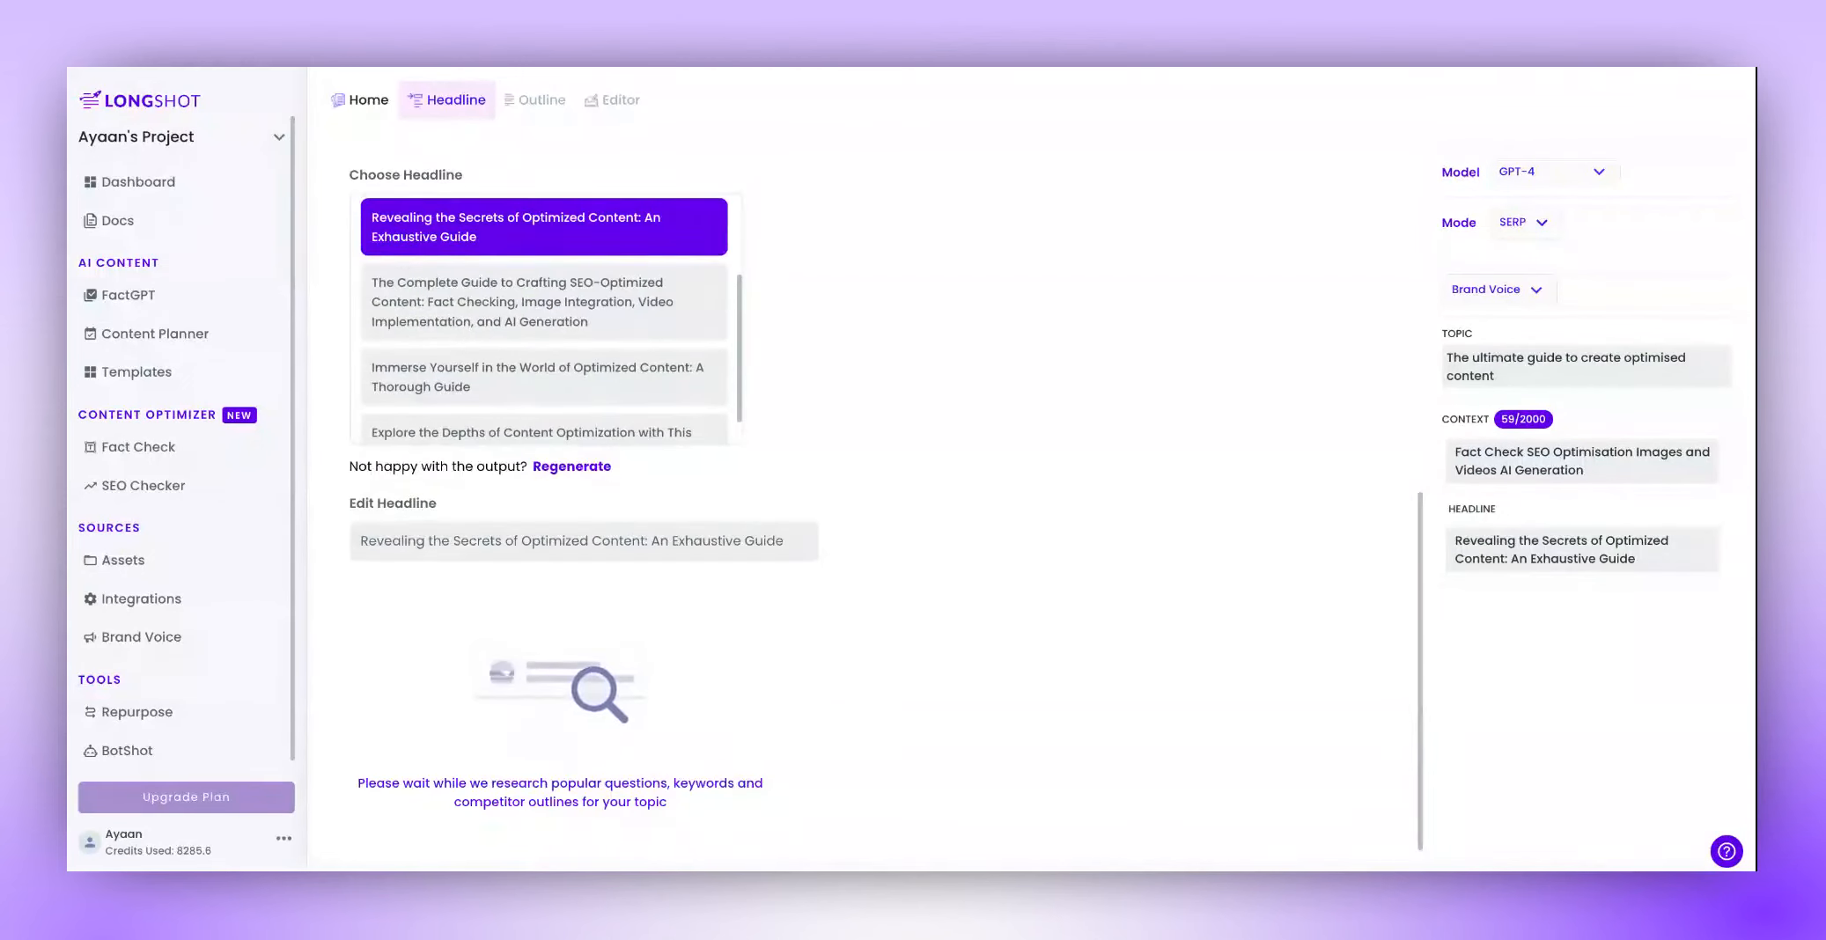
# - Review the generated outline and launch full blog generation from it
pyautogui.click(535, 98)
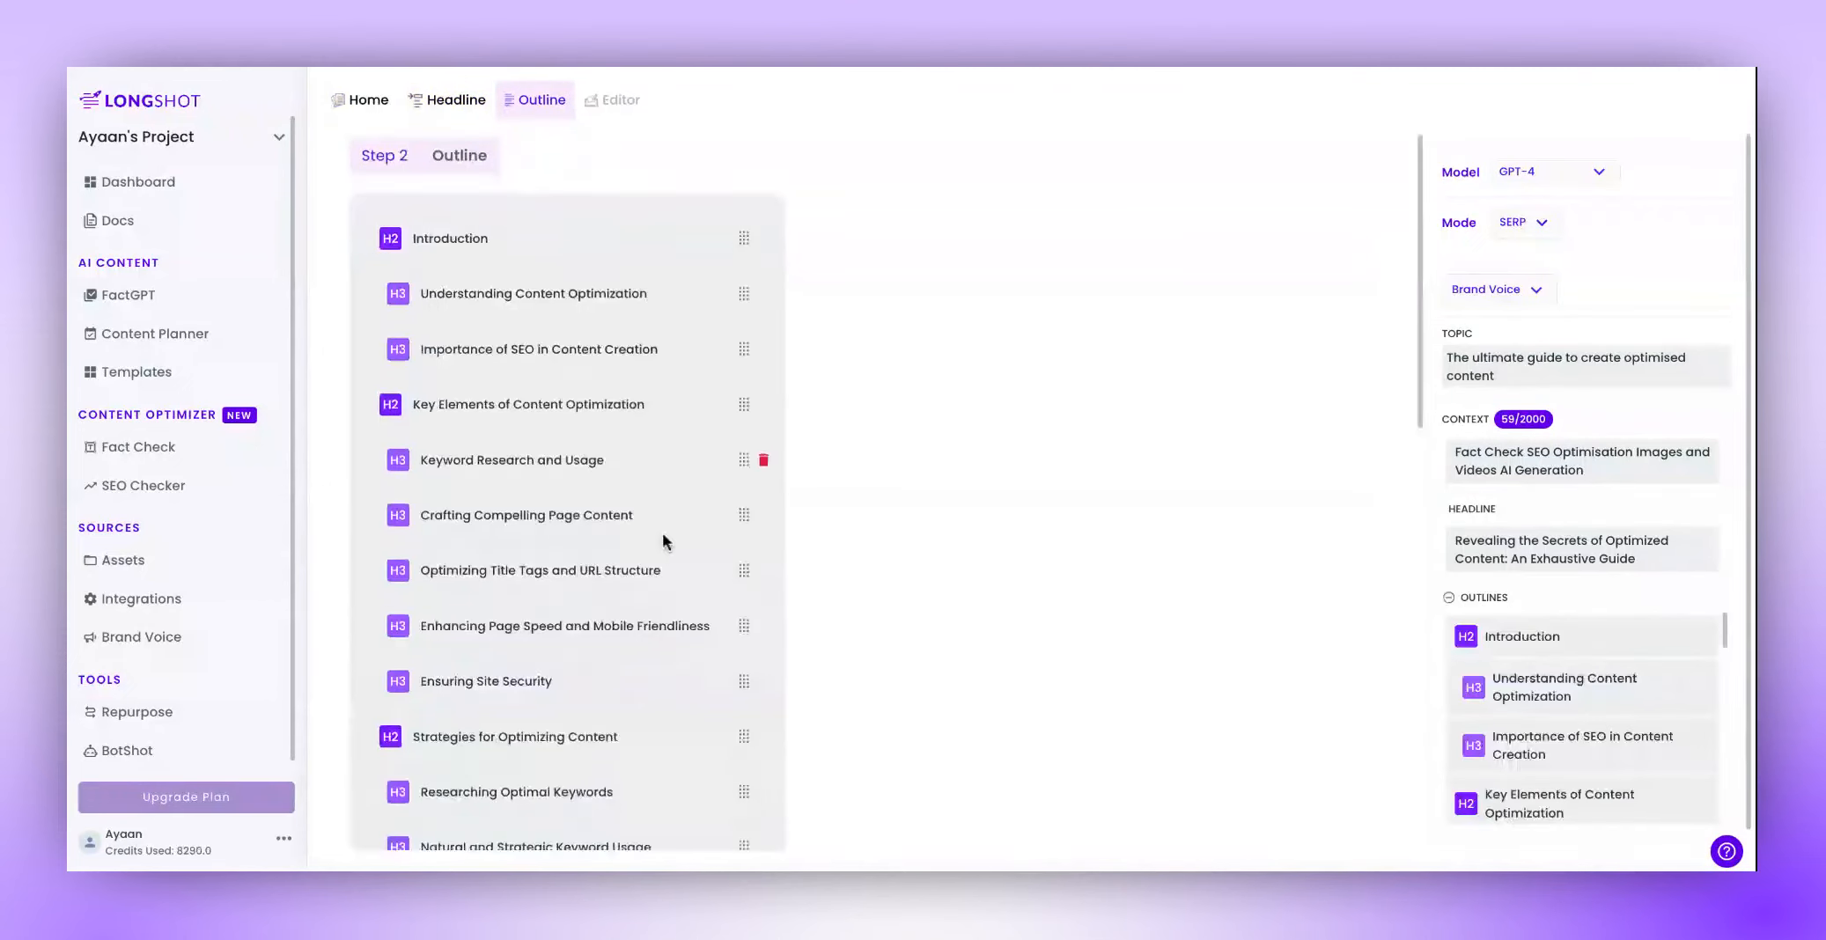
pyautogui.scroll(-3)
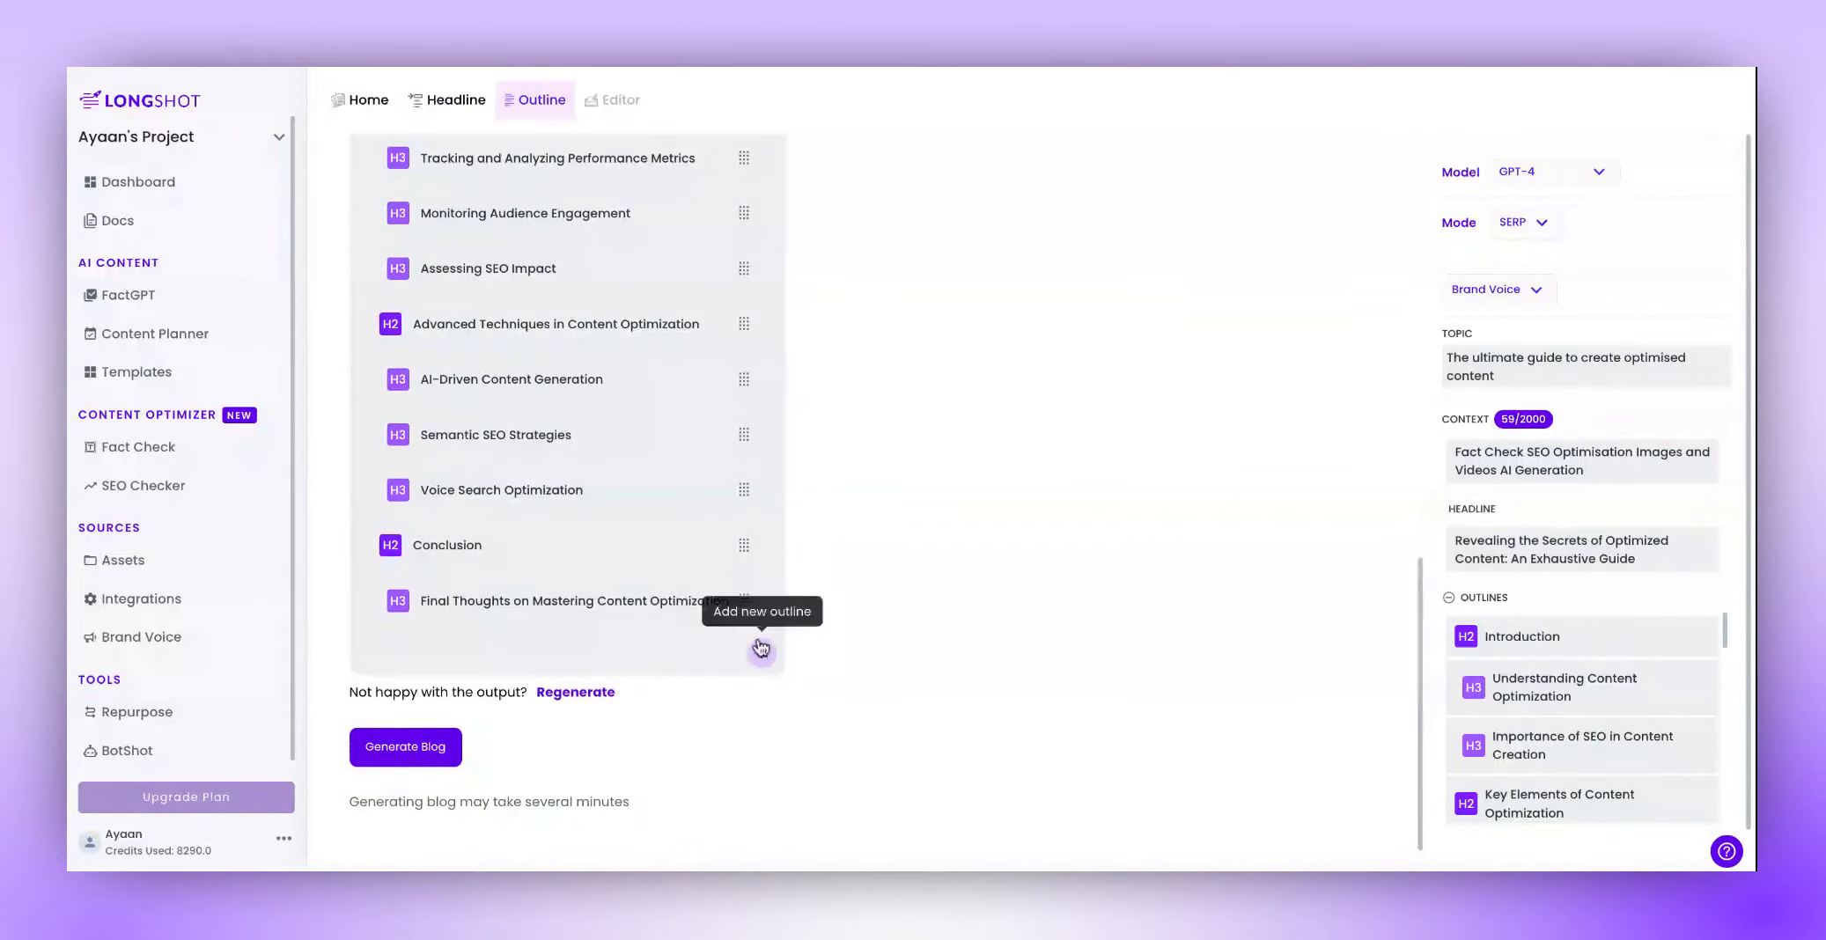
pyautogui.click(403, 747)
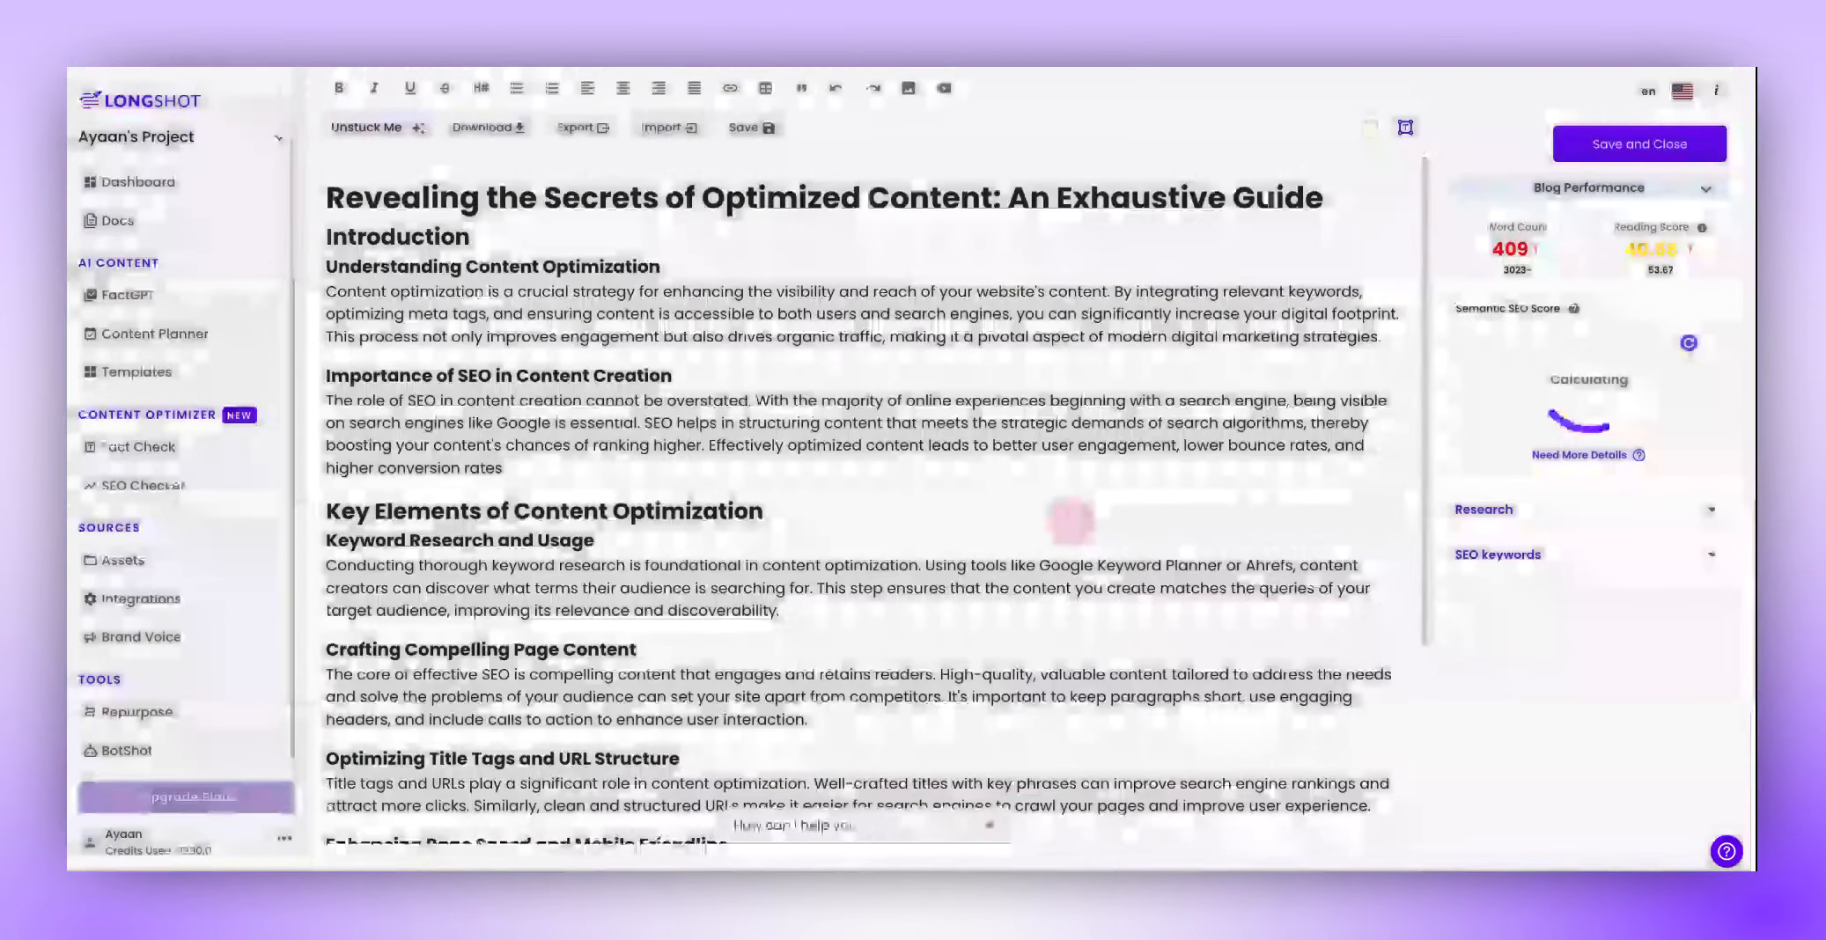
# - Scroll through the generated article and its Blog Performance panel showing SEO score 75/100
pyautogui.scroll(-3)
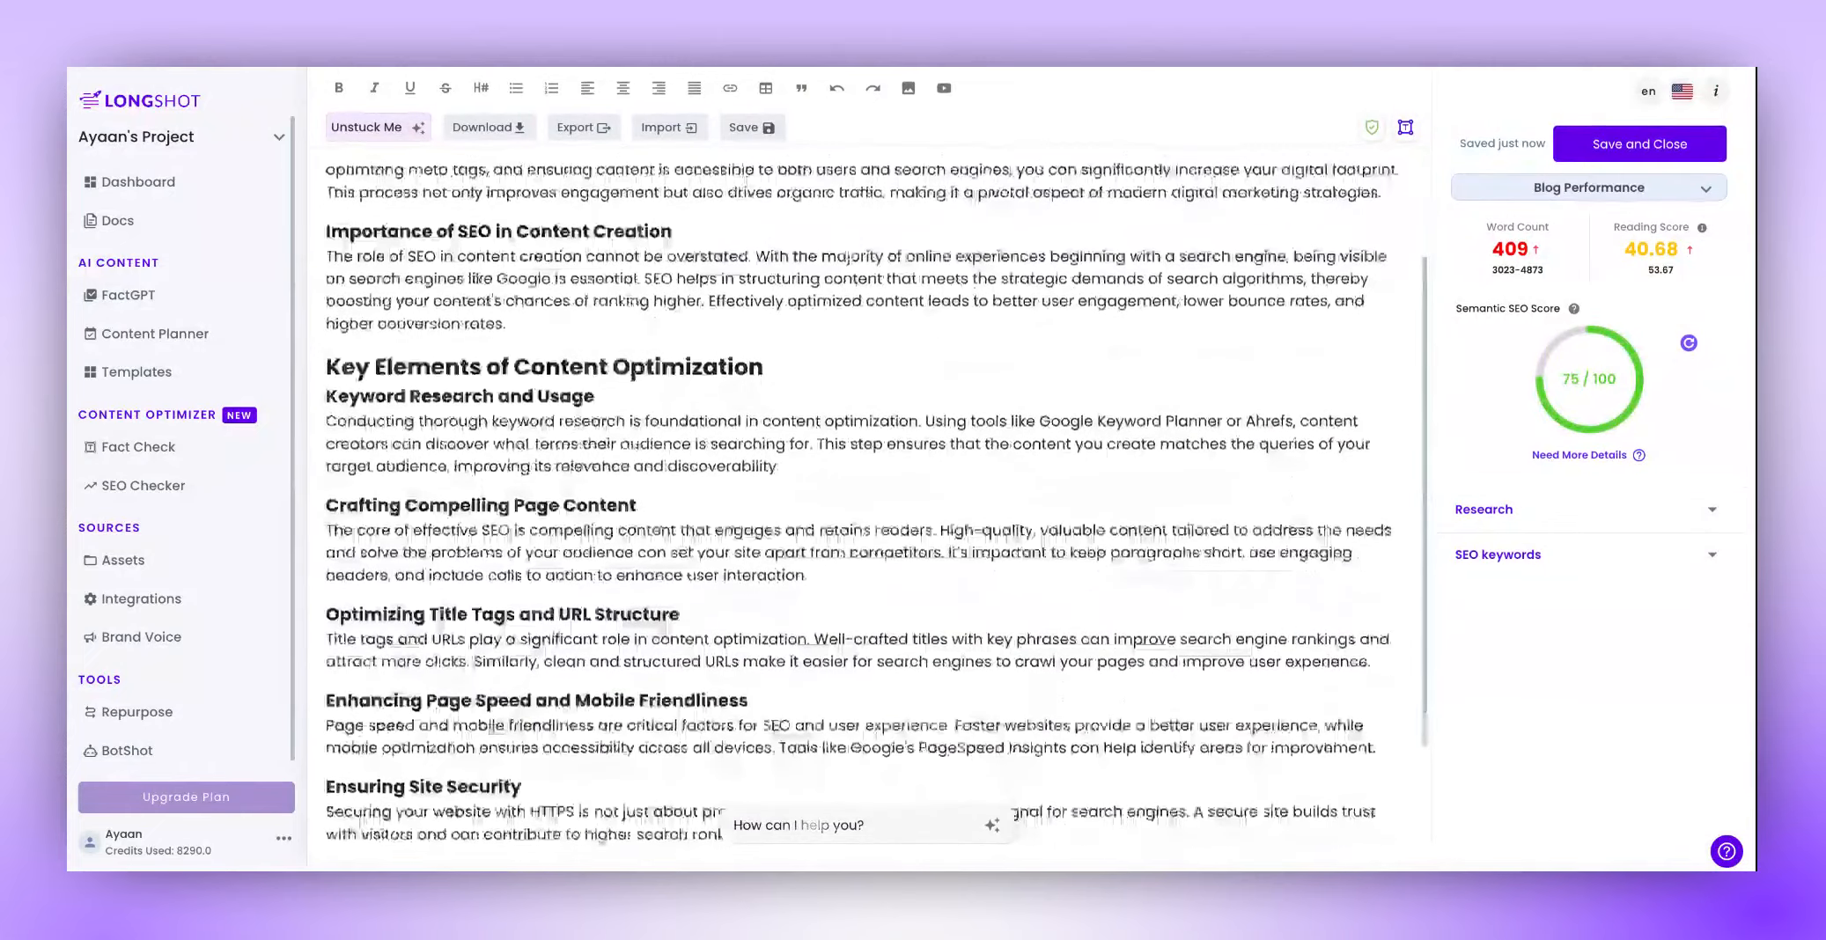
pyautogui.scroll(-3)
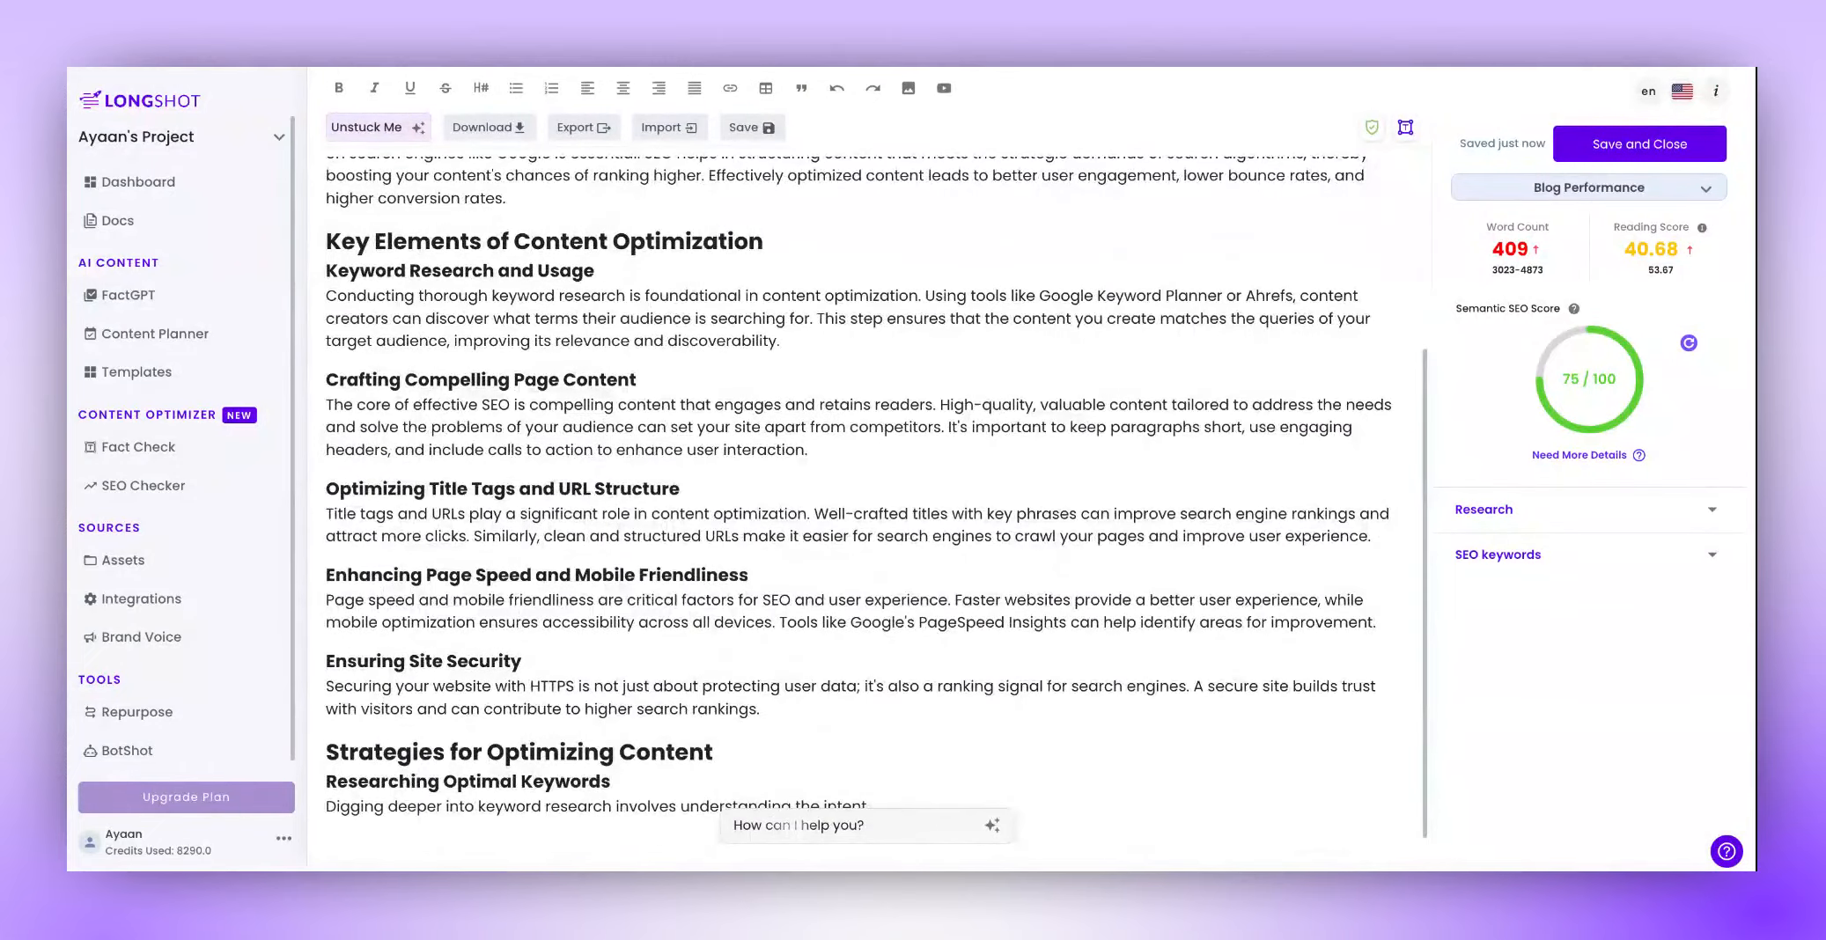